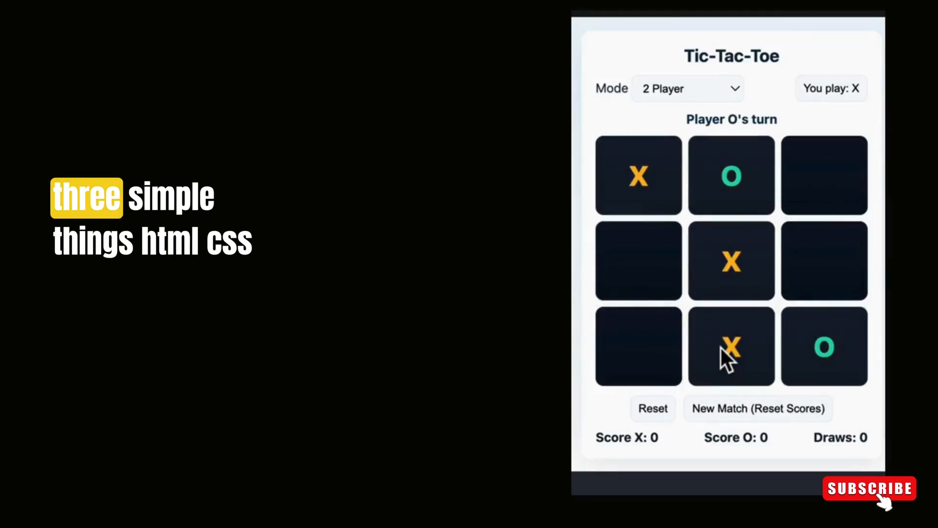
Step: Play a round placing X marks, finishing with X in the bottom-right cell to win
click(824, 175)
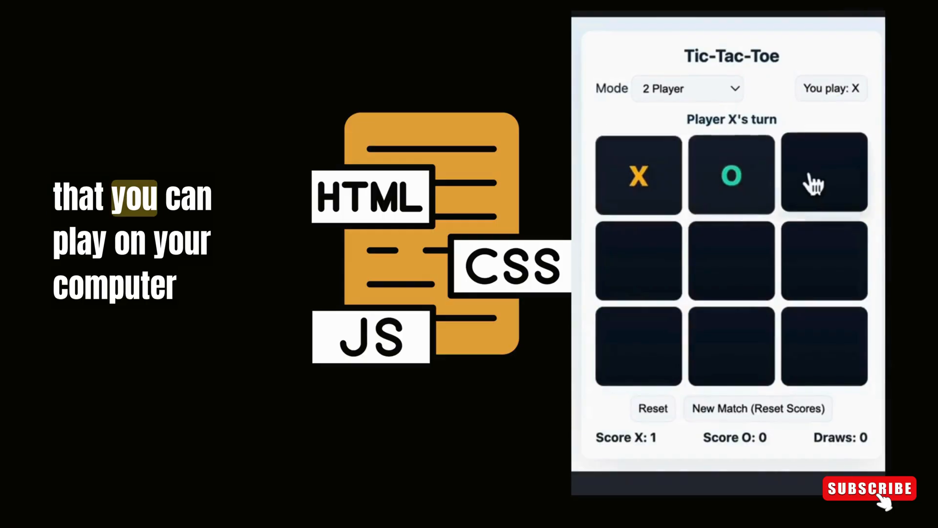
click(823, 174)
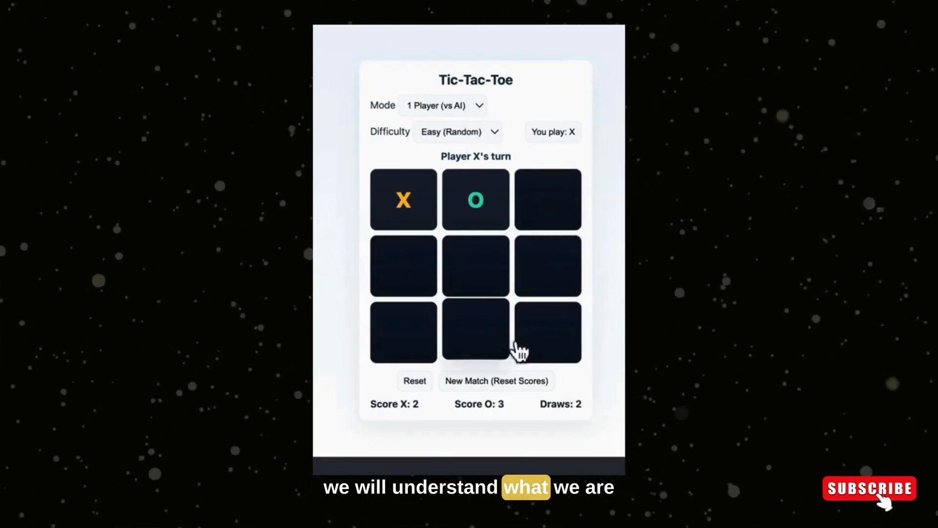
click(476, 266)
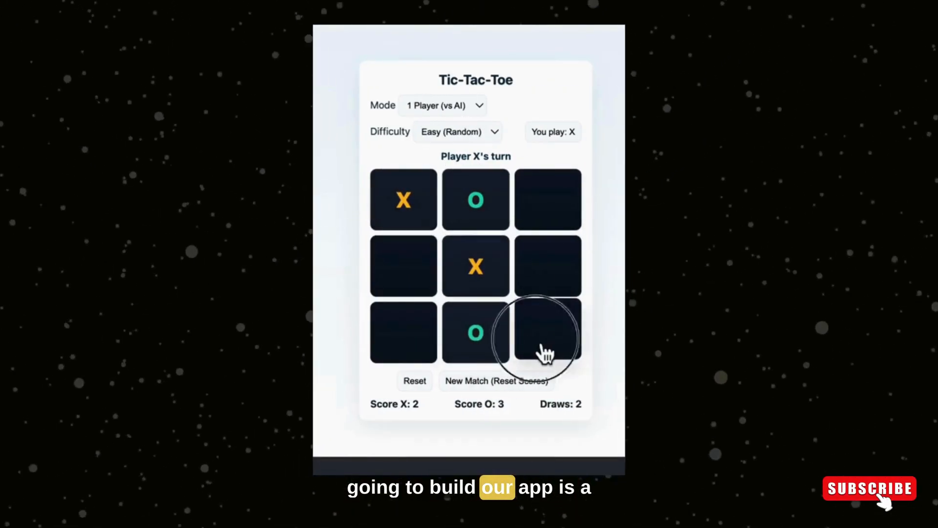
click(547, 332)
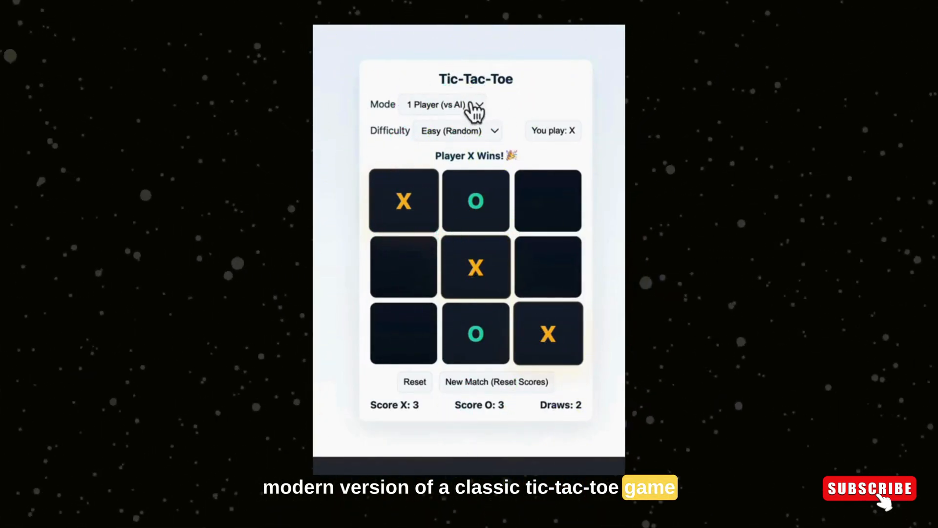
Step: Try 2 Player mode from the Mode dropdown, then choose 1 Player (vs AI)
click(443, 104)
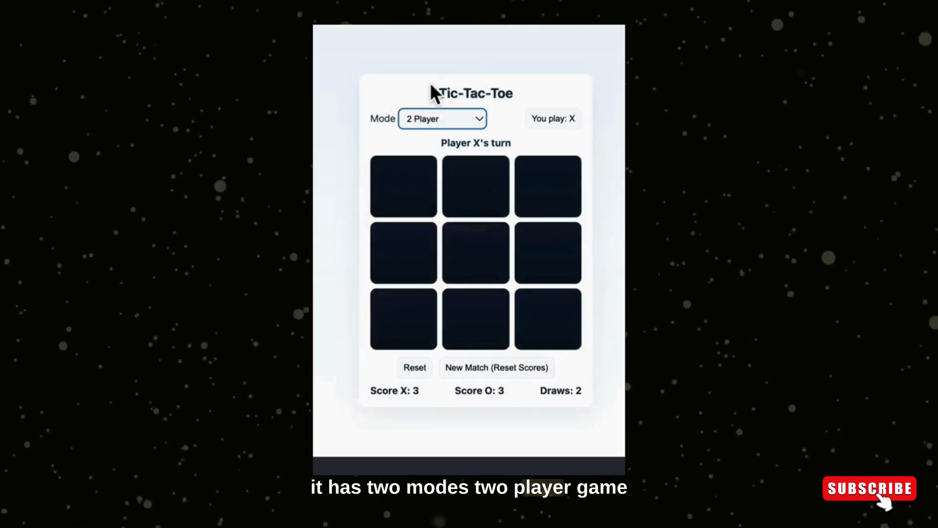
click(403, 186)
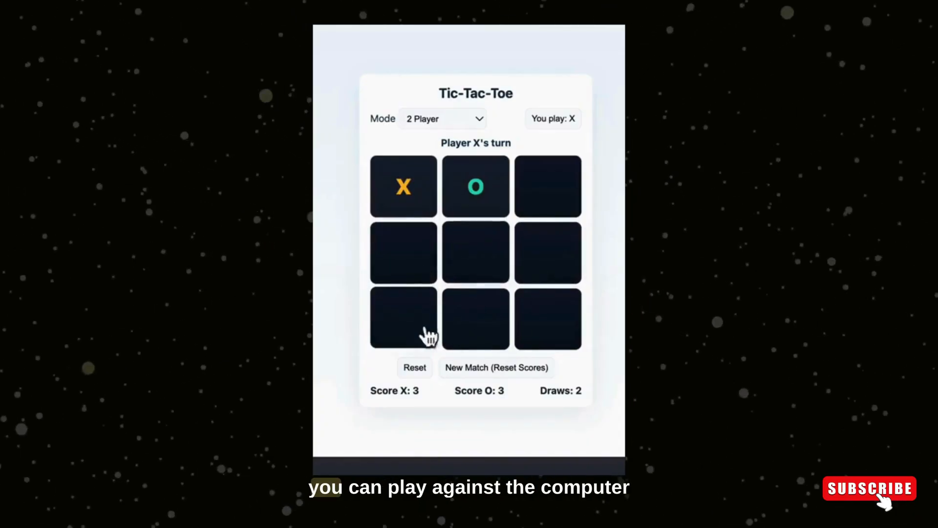
click(443, 119)
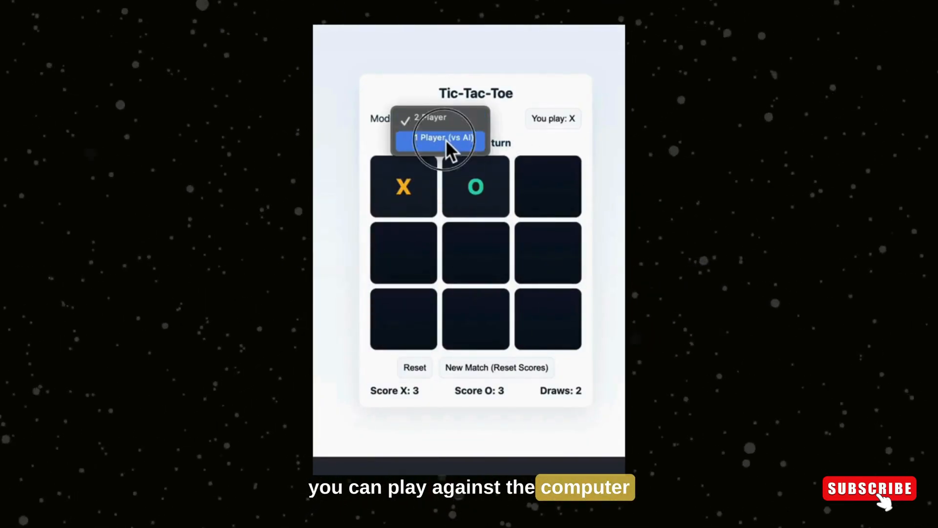
click(439, 139)
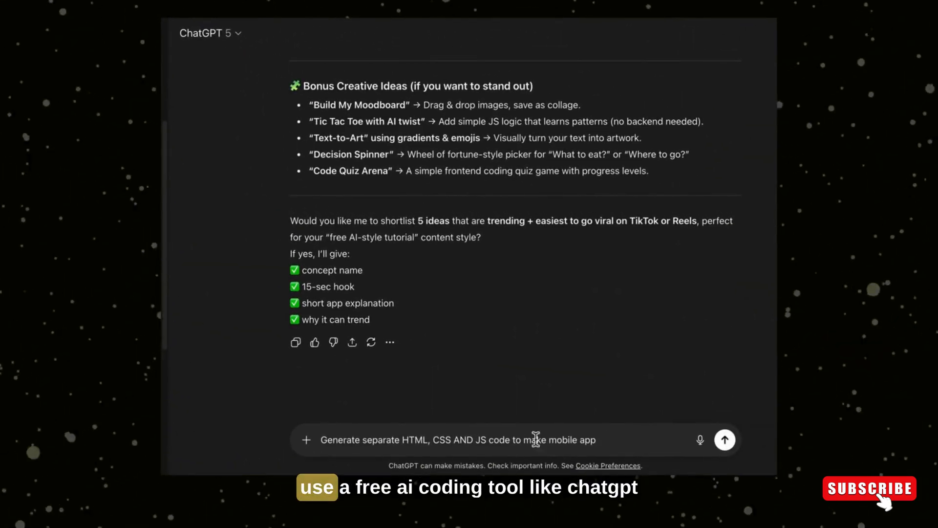
Step: Send the prompt asking for separate HTML, CSS and JS mobile app code and review the reply
click(725, 440)
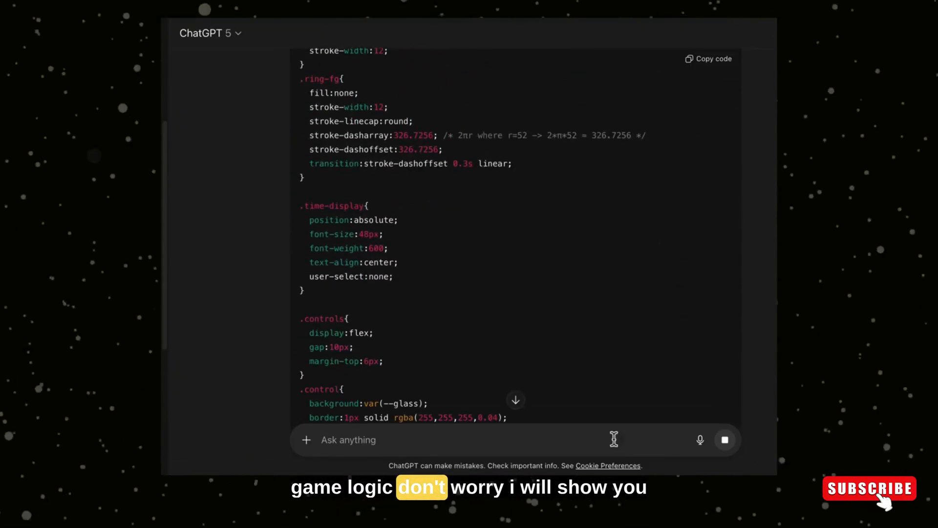
scroll(down, 3)
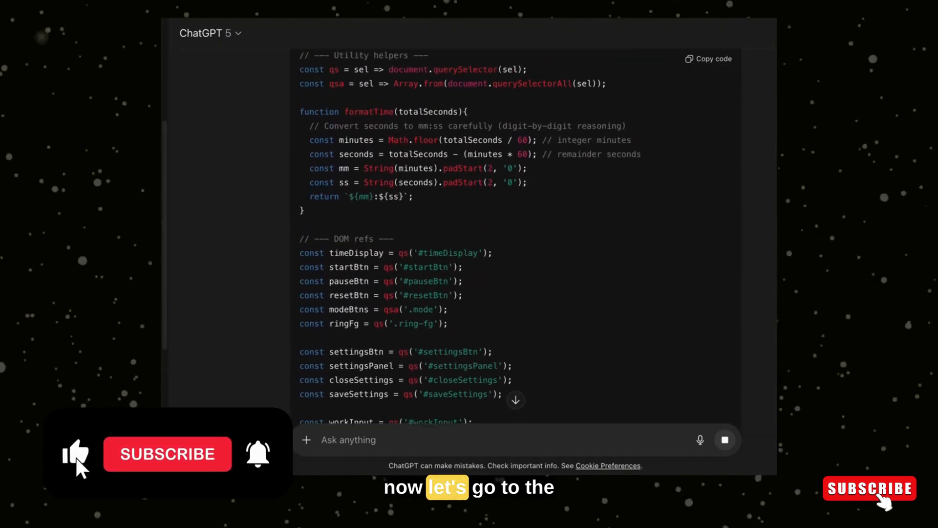
scroll(down, 3)
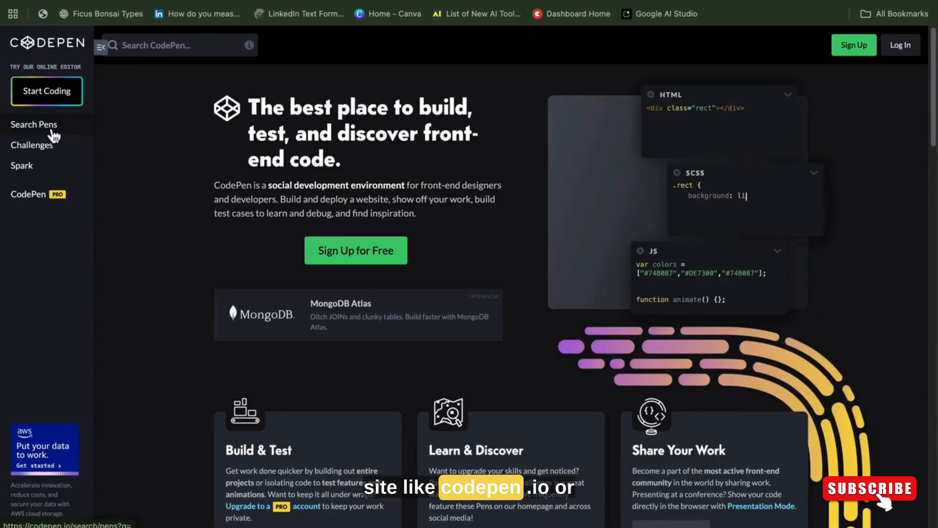
Step: Start a new blank pen via Start Coding and glance at the HTML editor's options
click(46, 91)
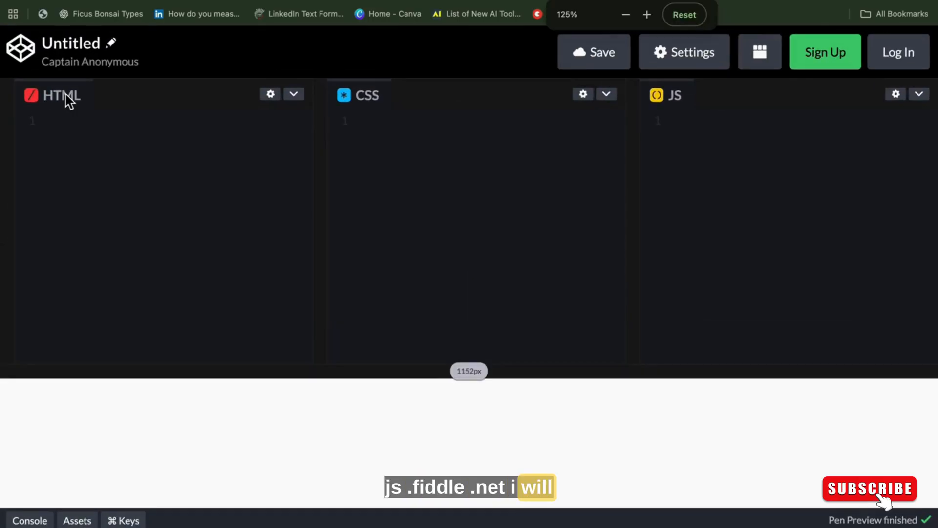
click(293, 95)
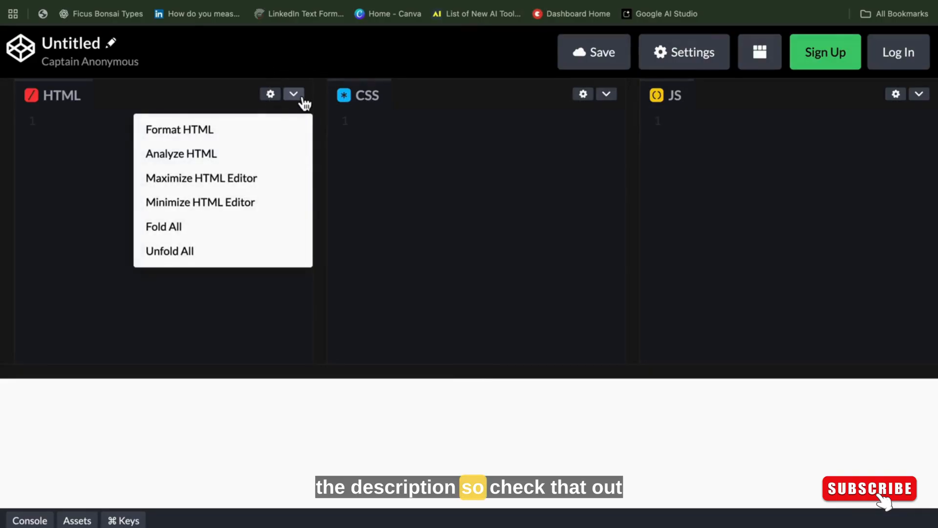
click(606, 93)
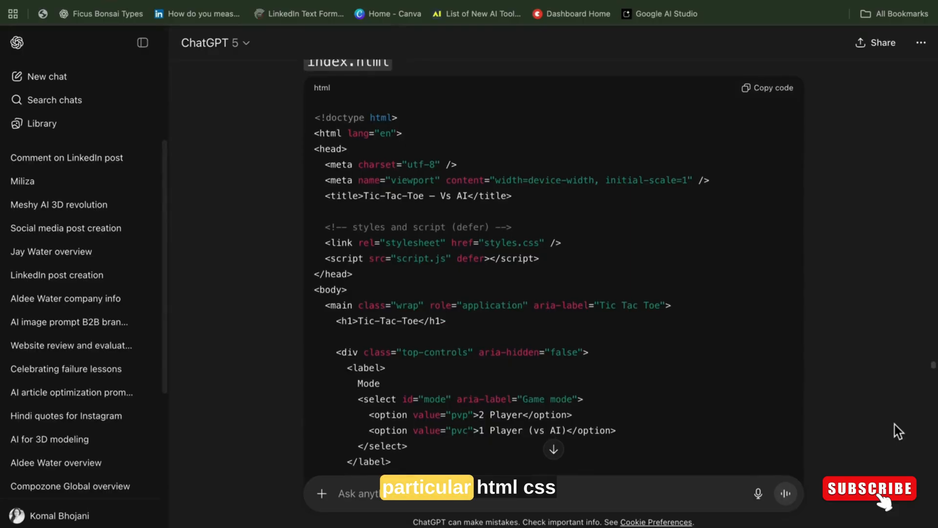
scroll(down, 3)
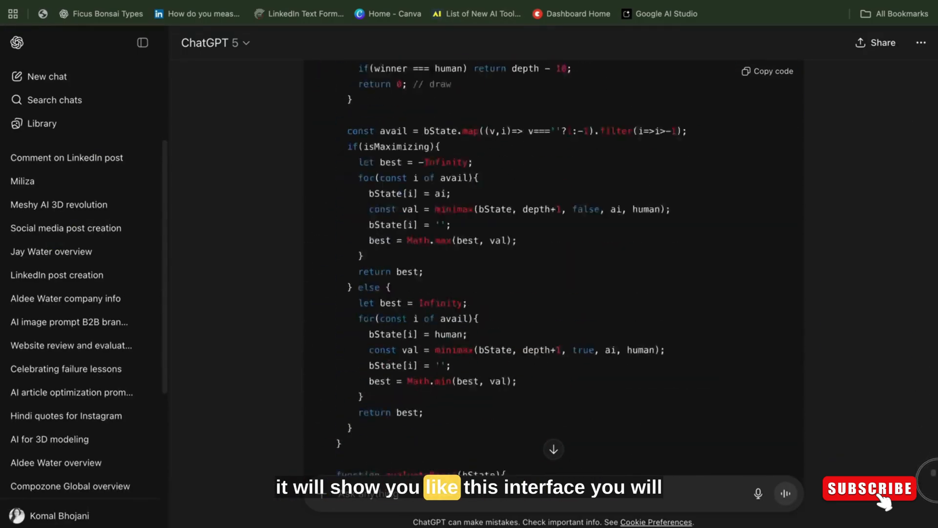
scroll(down, 3)
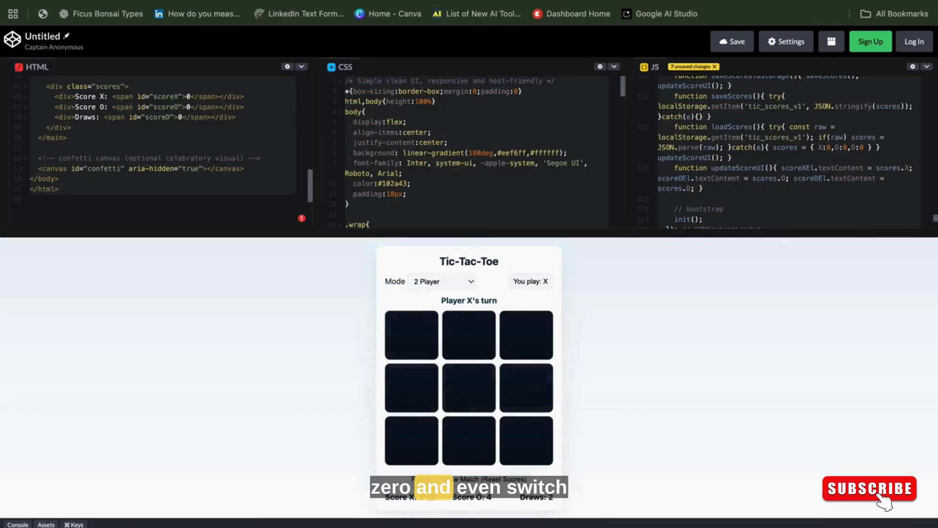
Step: Play a two-player test round in the preview: X top-middle, O top-left, X bottom-right
click(468, 387)
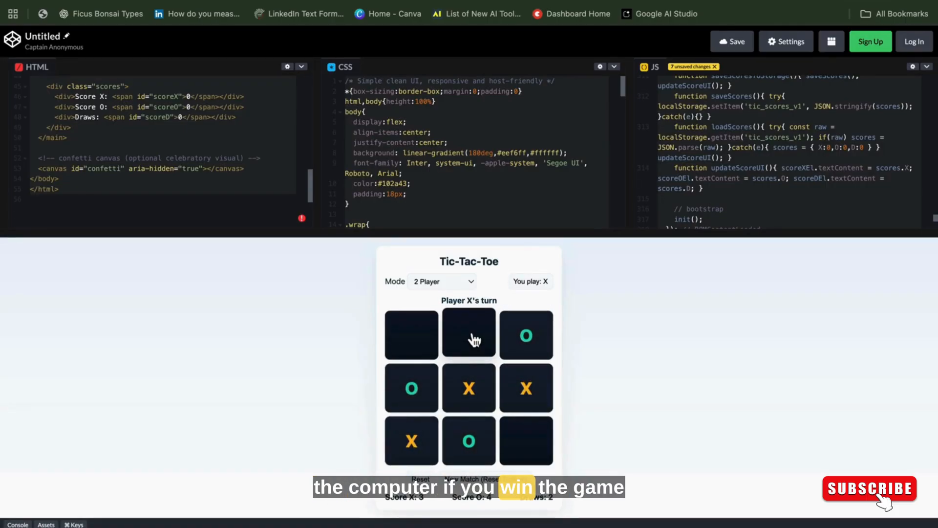
click(468, 335)
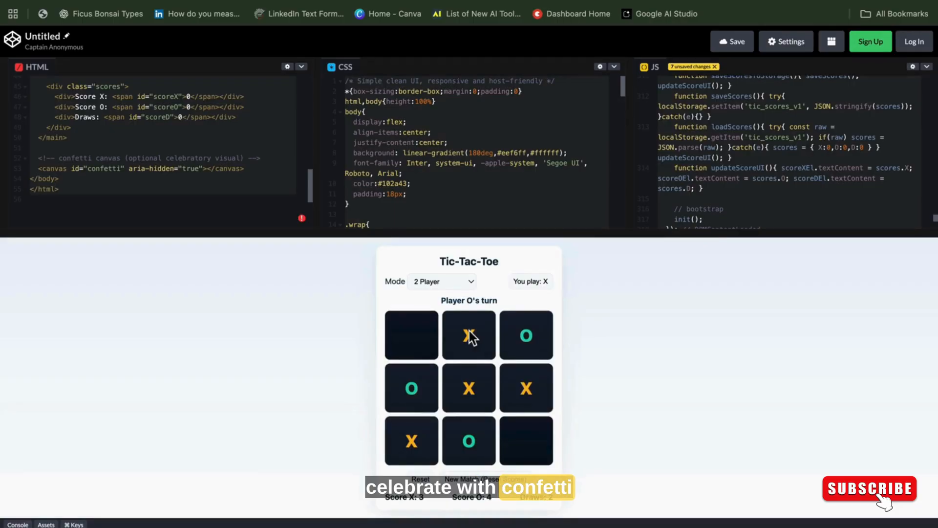
click(412, 336)
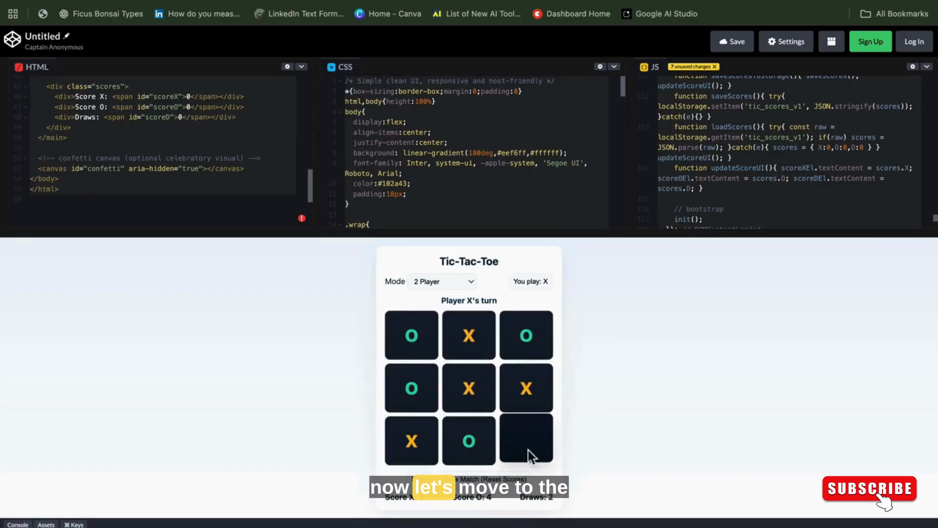
click(526, 441)
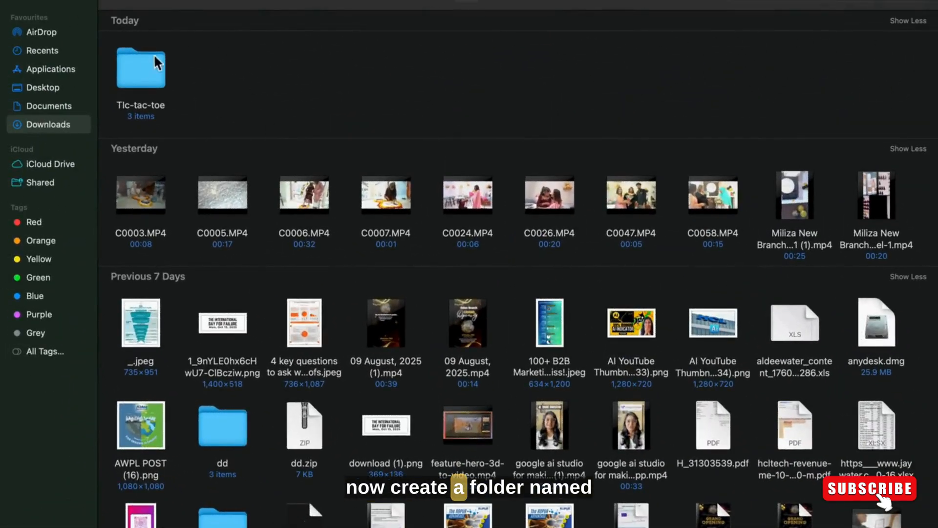
Step: Open the Tic-tac-toe folder holding index.html, script.js and styles.css
click(141, 67)
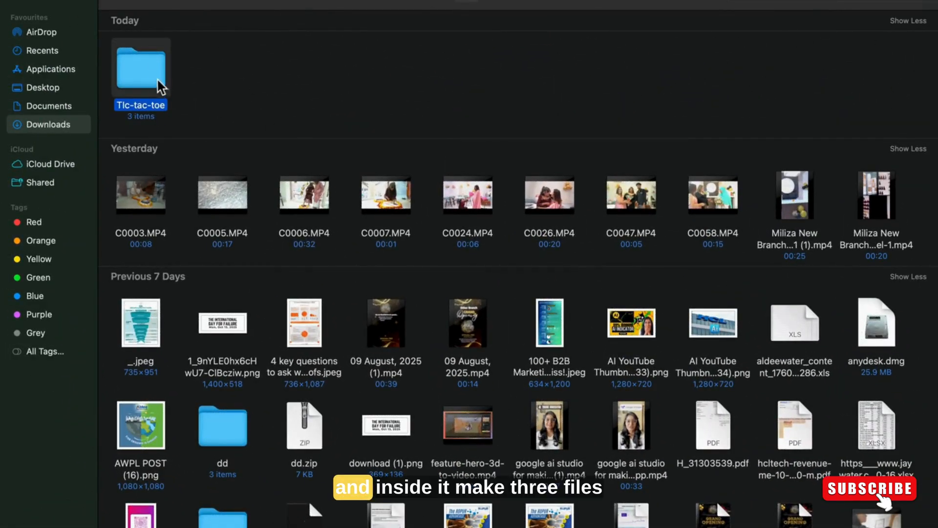
double_click(139, 66)
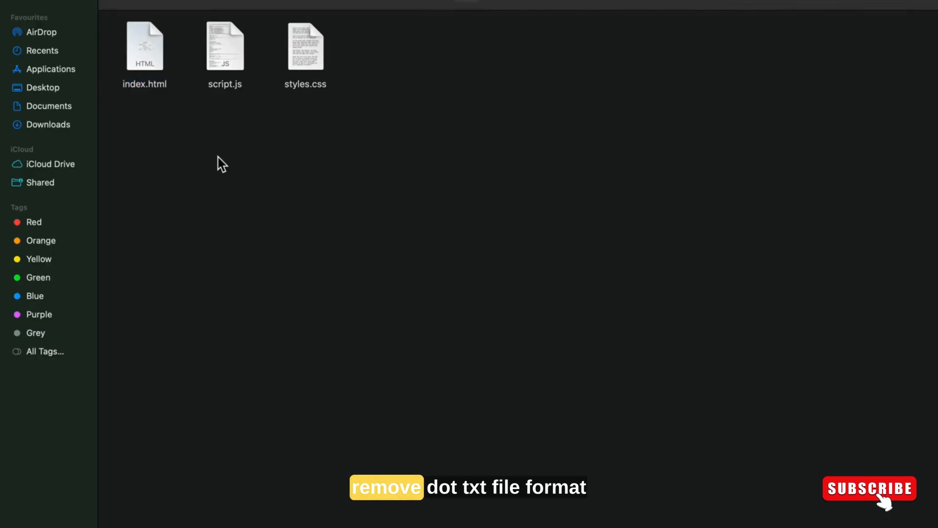
mouse_move(262, 118)
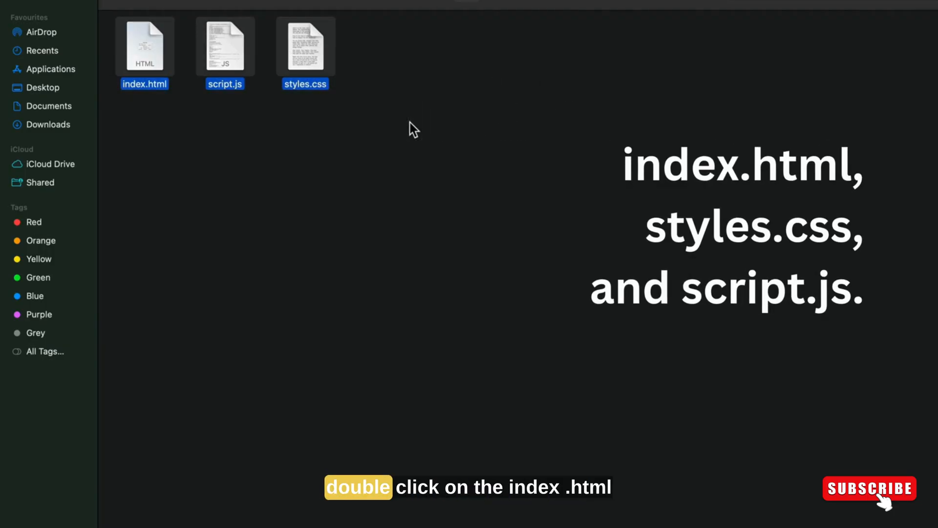
Step: Open index.html in Chrome, keep 2 Player mode, and play O top-middle and X bottom-middle
double_click(144, 46)
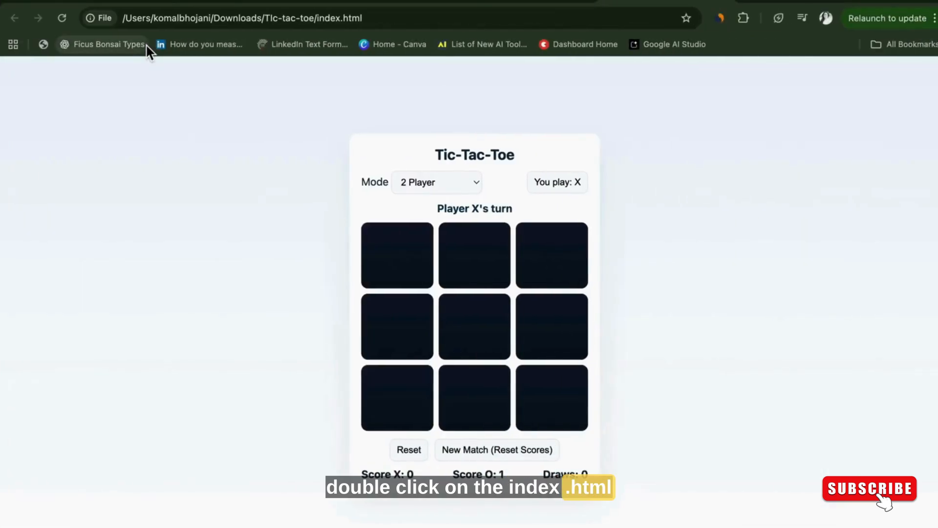
mouse_move(397, 252)
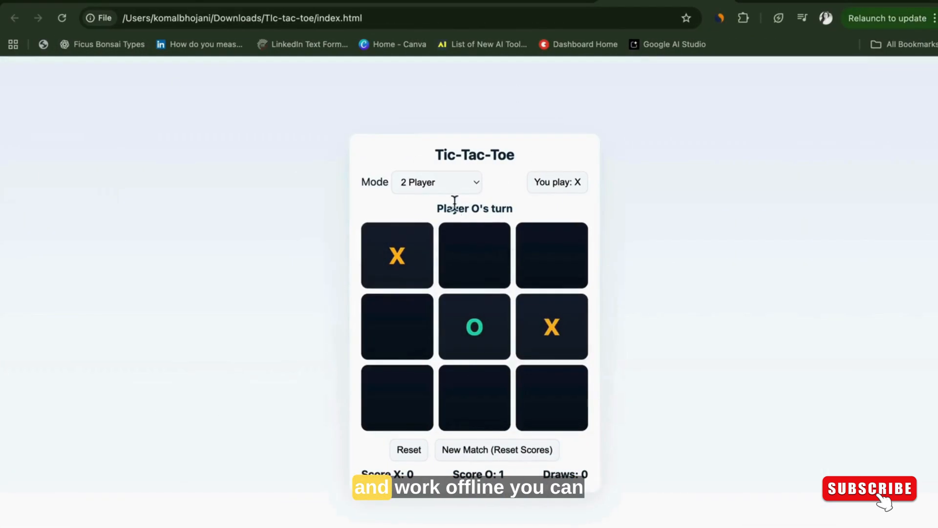
click(437, 182)
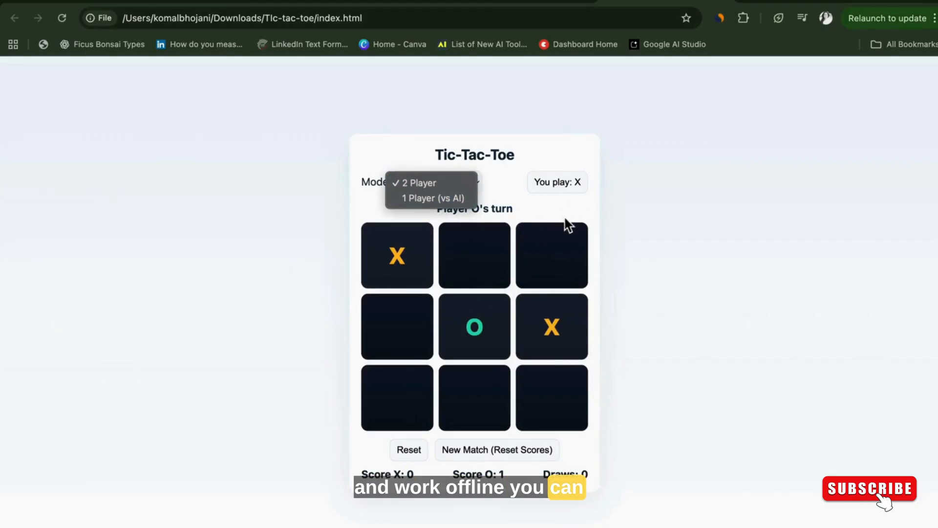
click(413, 183)
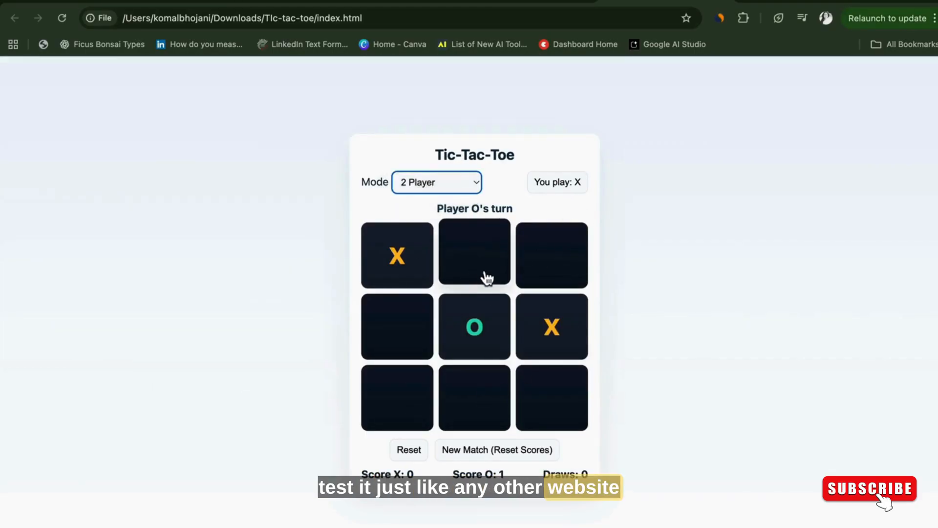
click(474, 255)
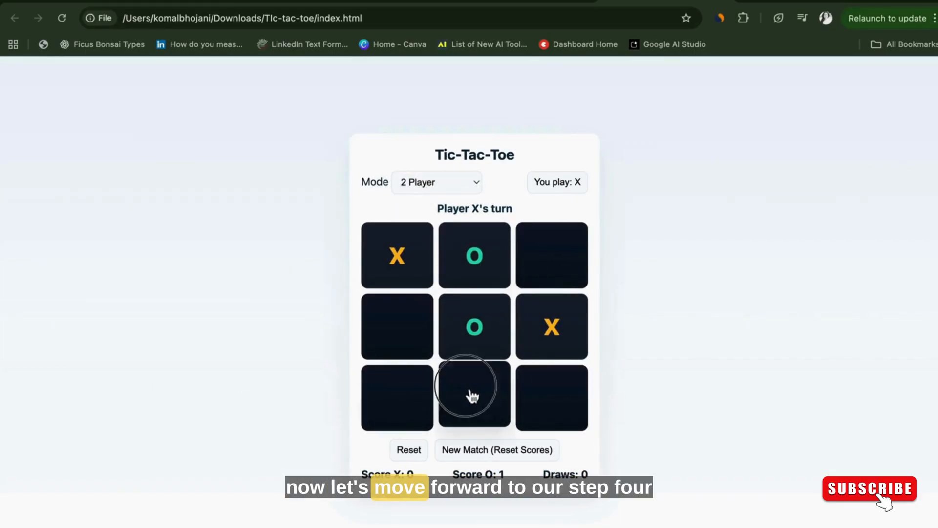
click(474, 396)
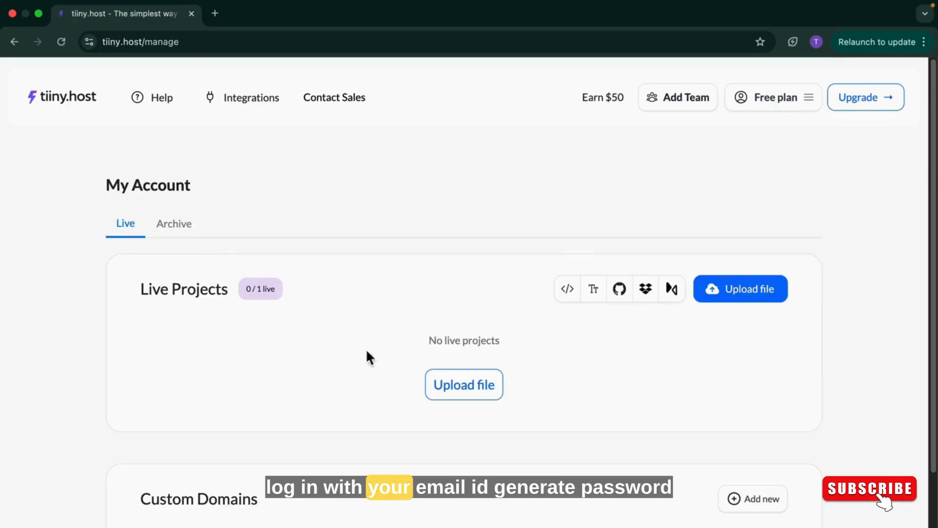
mouse_move(860, 136)
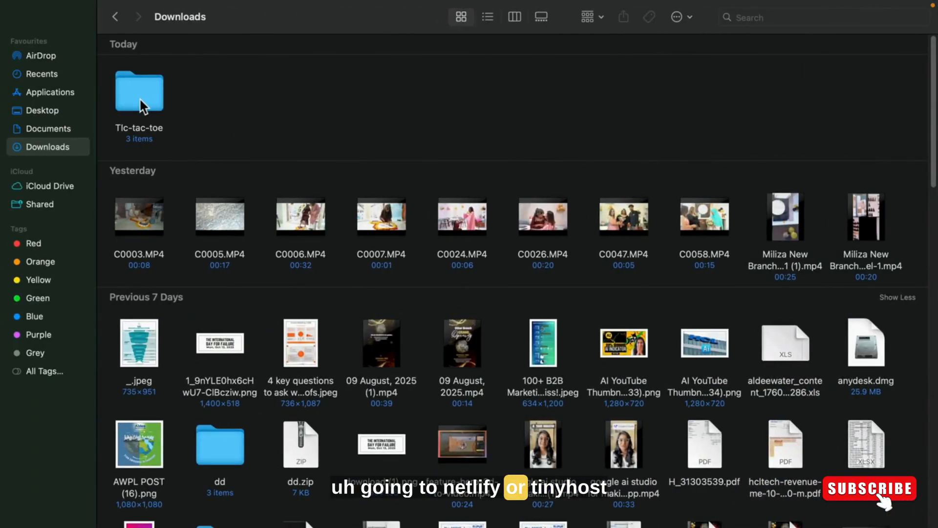
Step: Compress the Tic-tac-toe folder from its Finder context menu
right_click(139, 91)
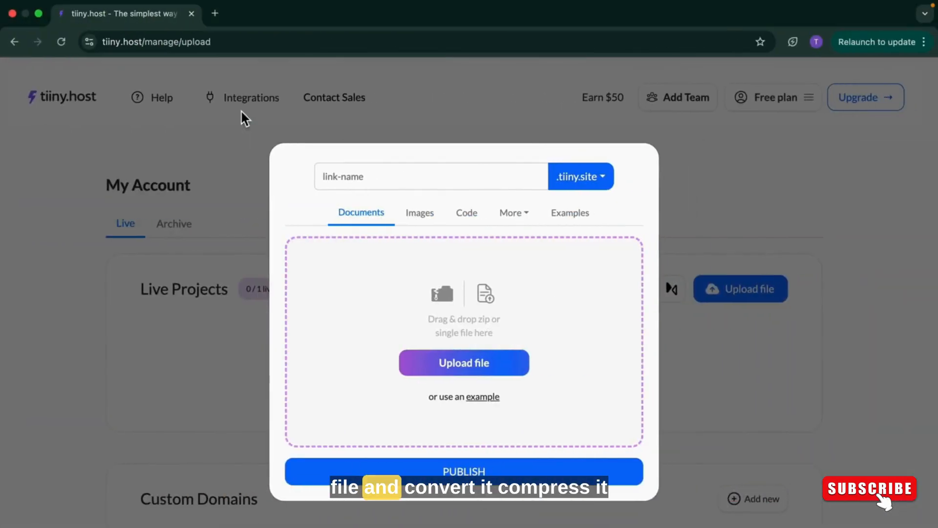
Step: Upload Tic-tac-toe.zip as a code project with link name TICCCC and publish it
click(463, 362)
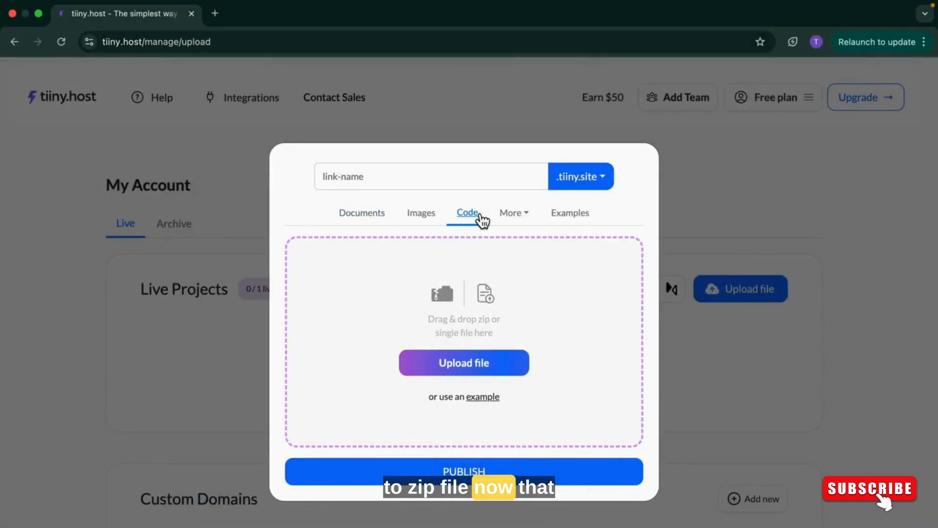
click(463, 361)
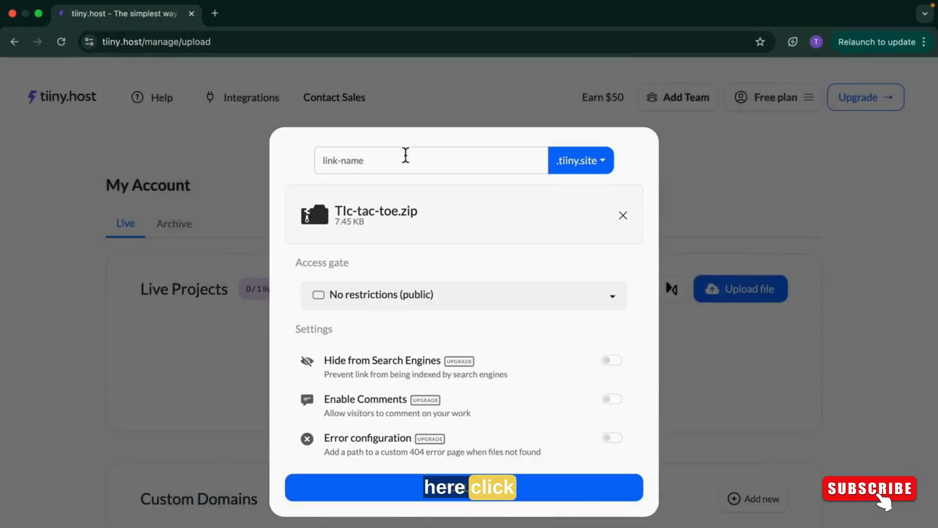
text(T)
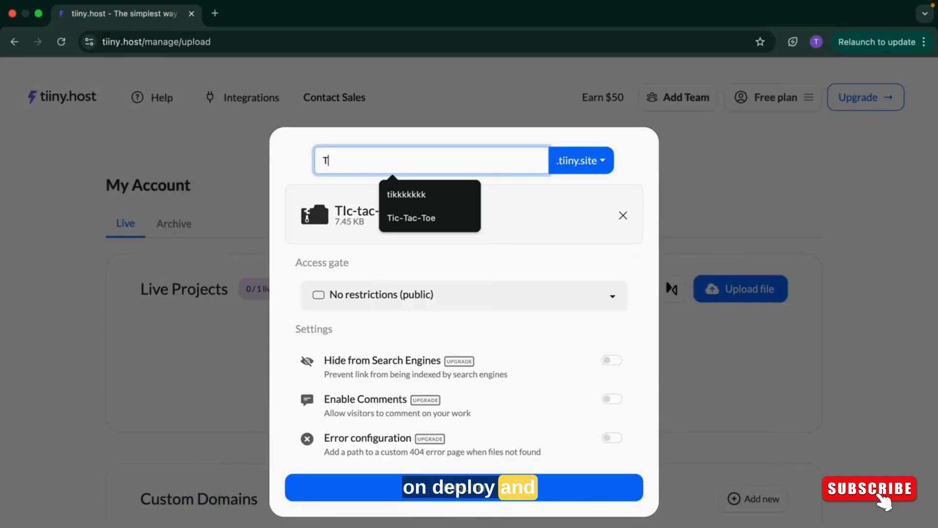
text(ICCCC)
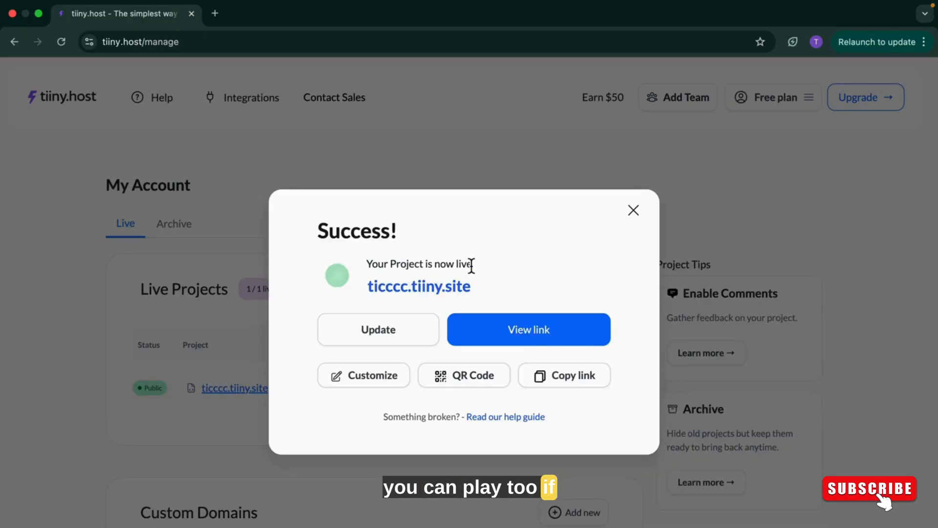
Step: View the live ticccc.tiiny.site game and play X in the top-left square plus another move
click(528, 330)
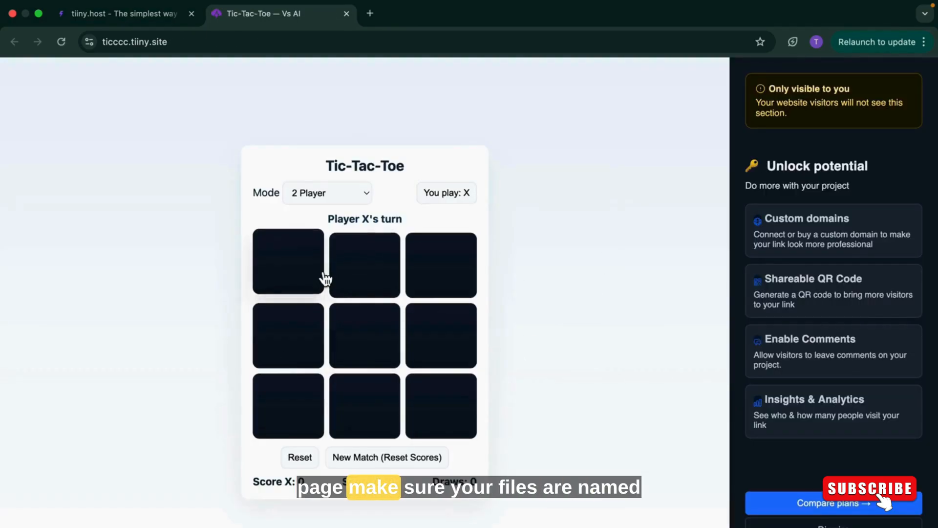
click(288, 264)
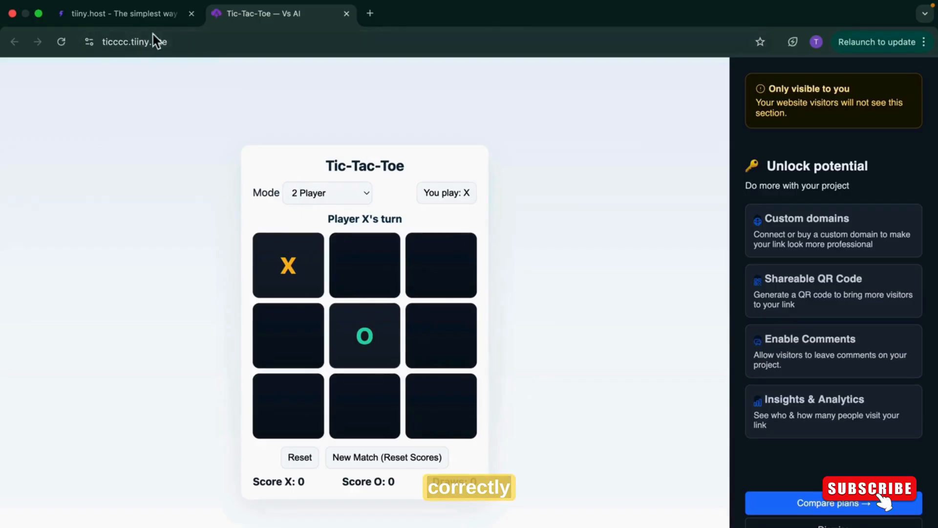
click(364, 405)
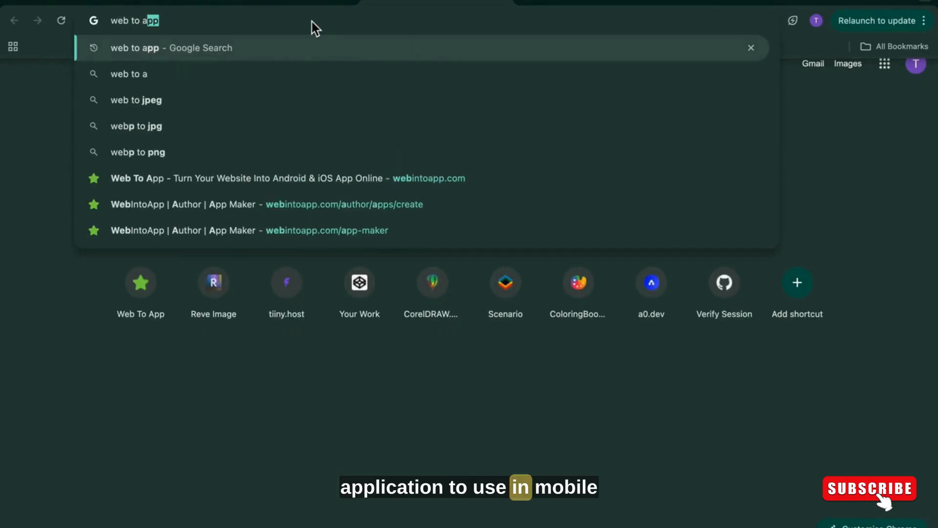
Step: Search 'web to app', open webintoapp.com and start making a new app
click(170, 48)
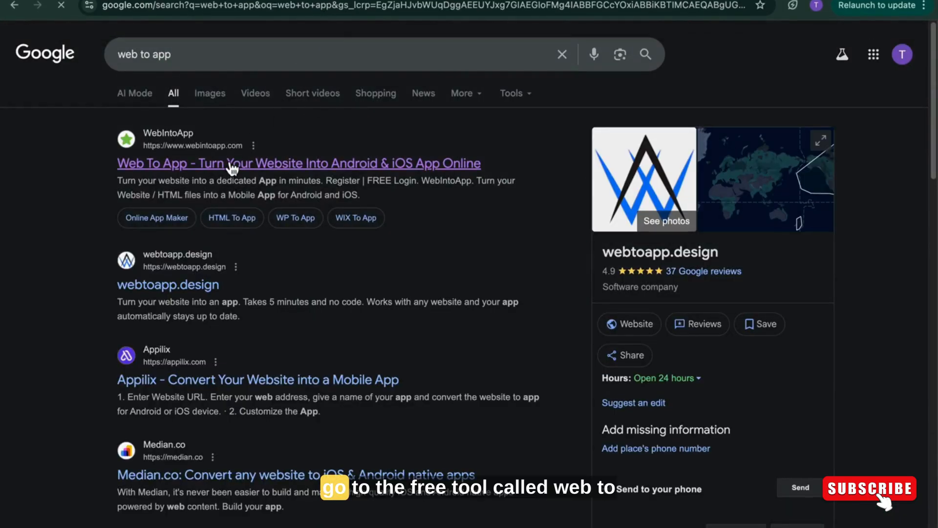
click(298, 163)
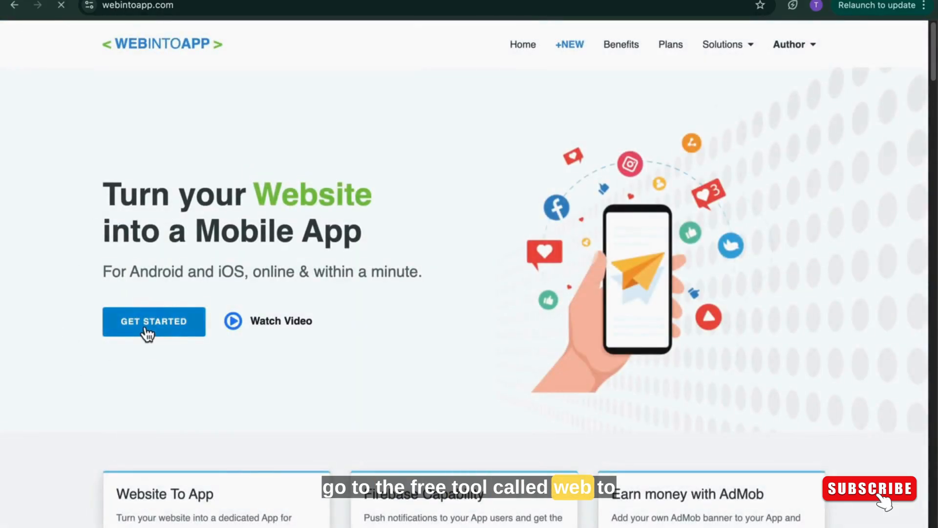
click(153, 322)
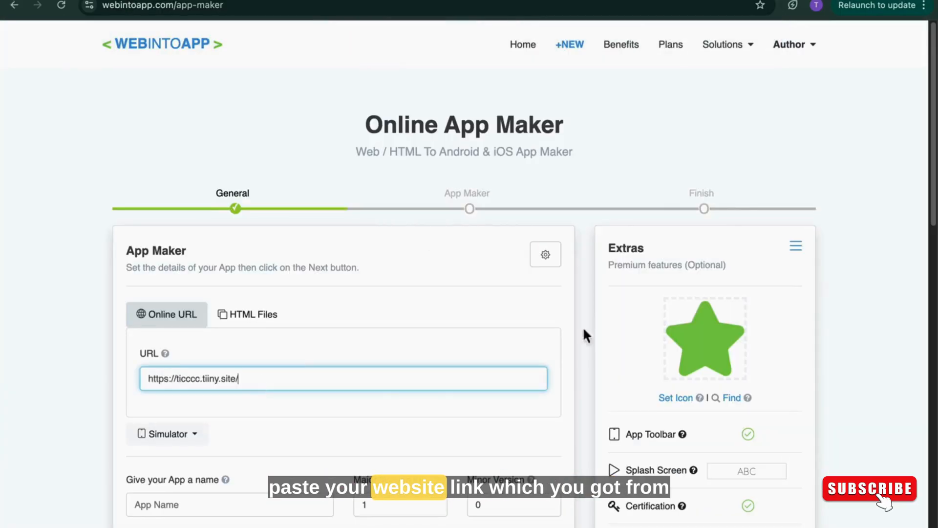
Step: Name the app 'tic' for the ticccc.tiiny.site URL and continue to the App Details review
scroll(down, 3)
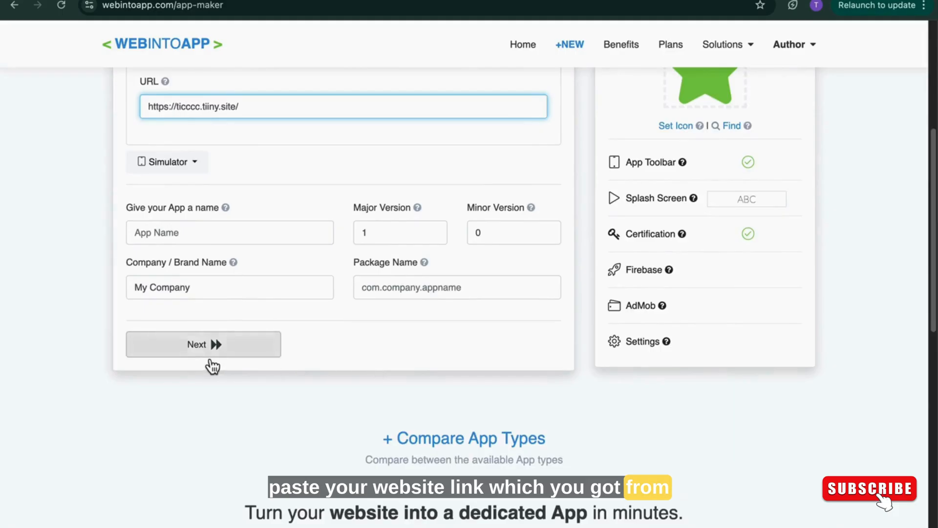
text(tic)
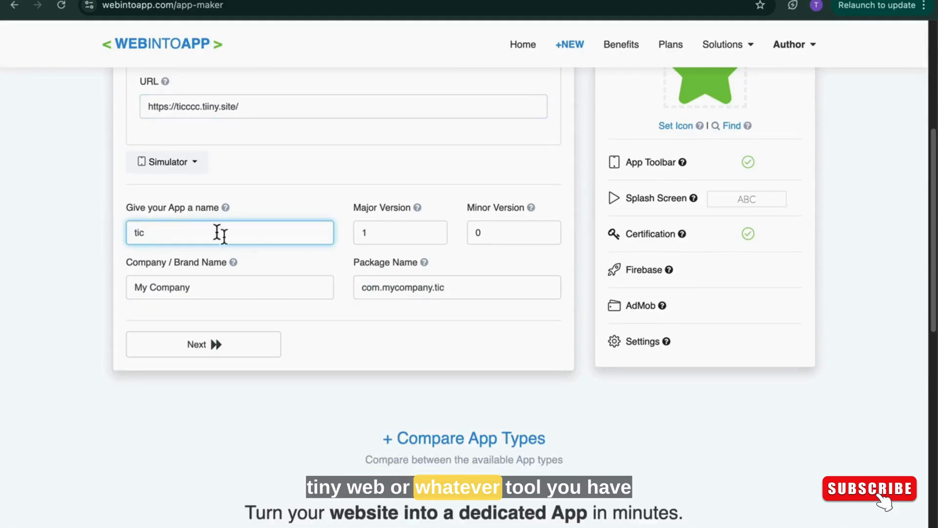
click(203, 344)
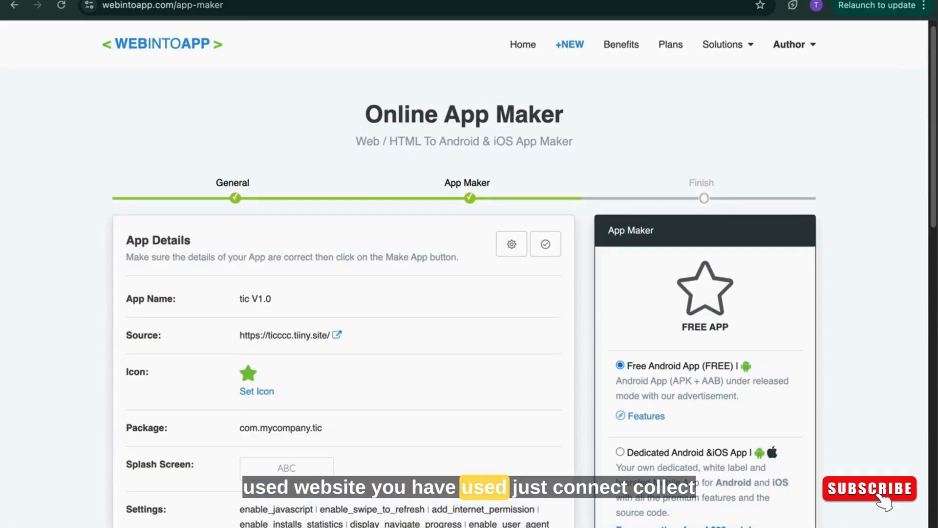
scroll(down, 3)
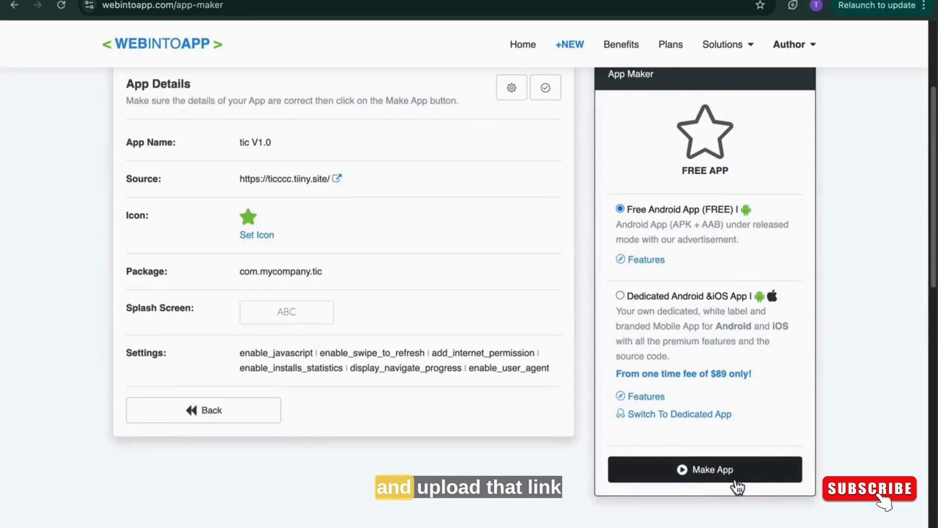
click(705, 469)
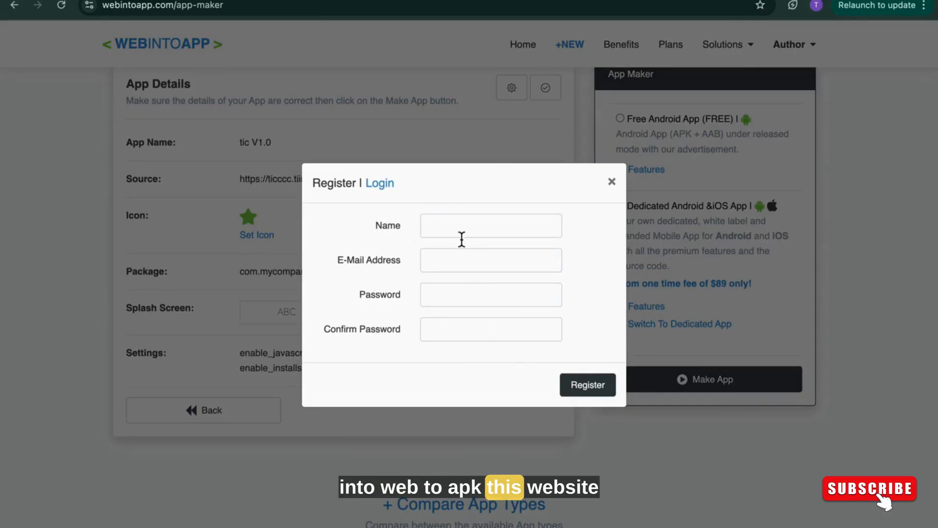
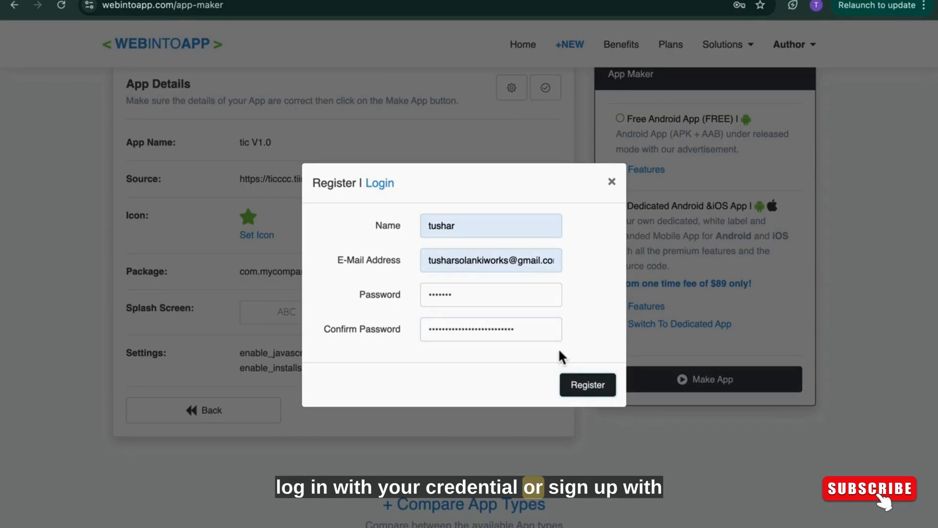
click(587, 384)
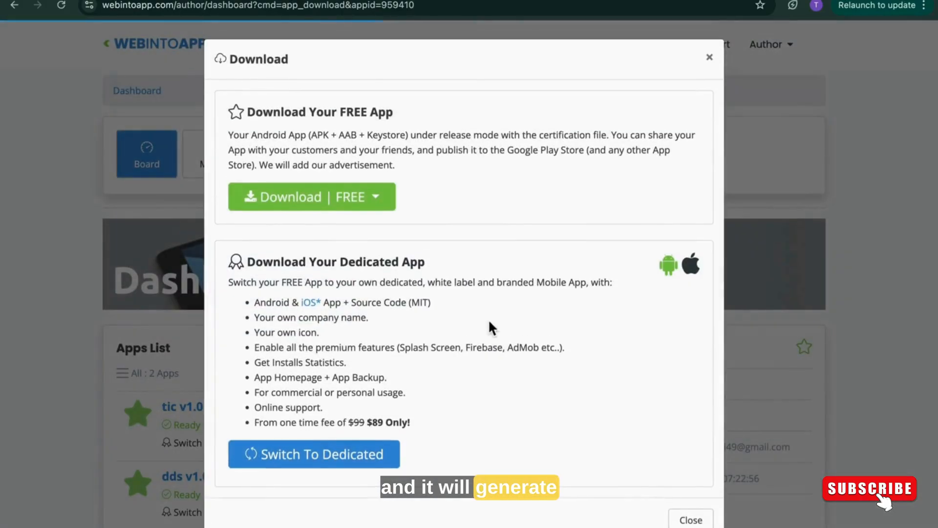
mouse_move(411, 273)
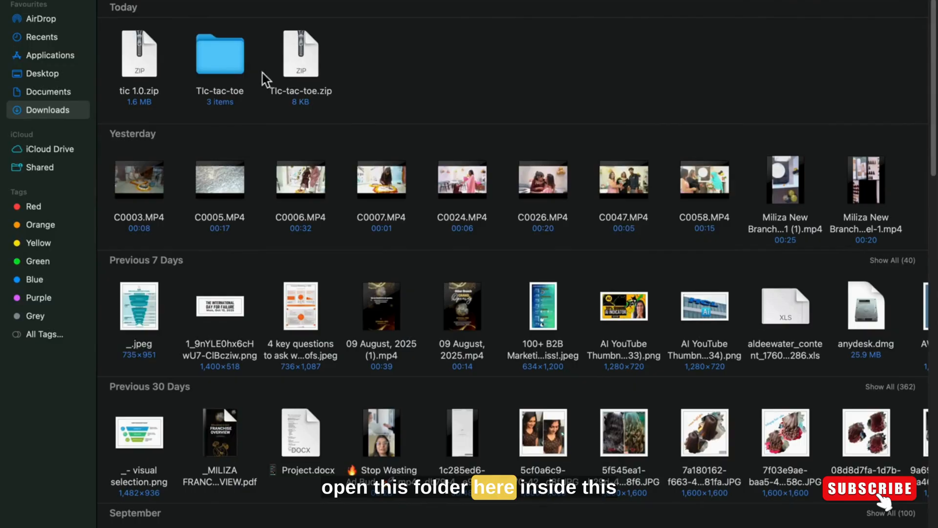
Step: Extract tic 1.0.zip and reach app-release.apk inside the android folder
right_click(139, 54)
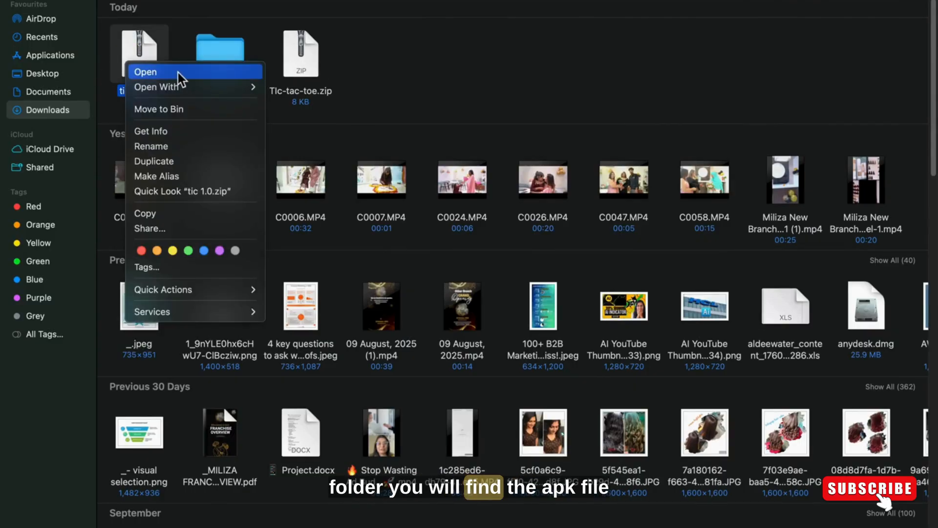
click(145, 72)
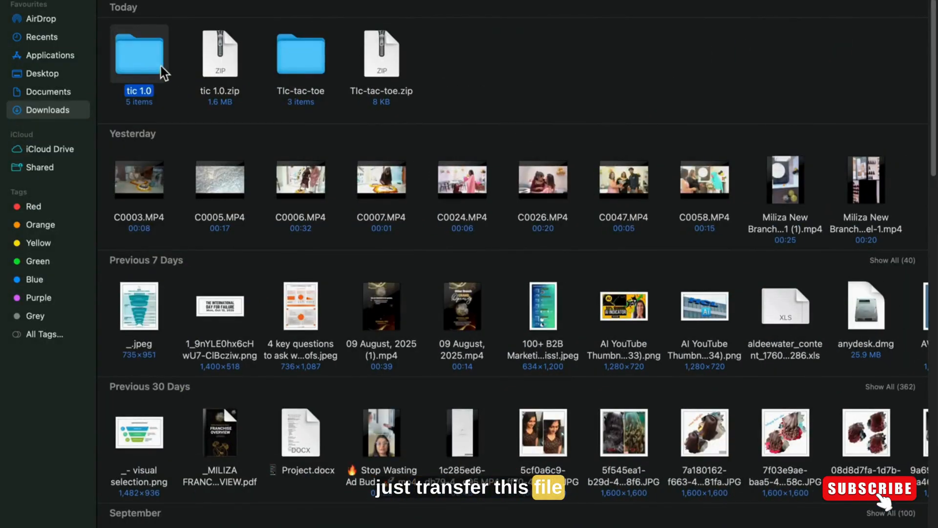
double_click(138, 52)
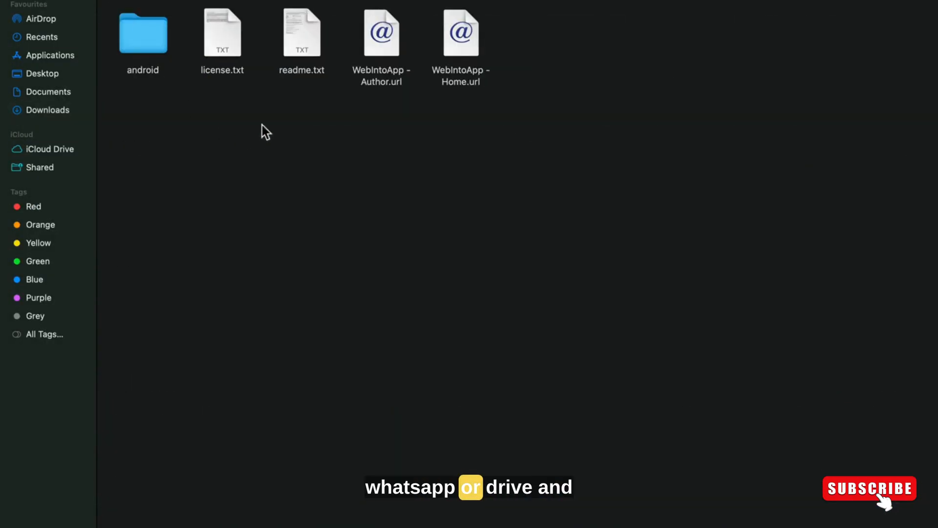
double_click(143, 33)
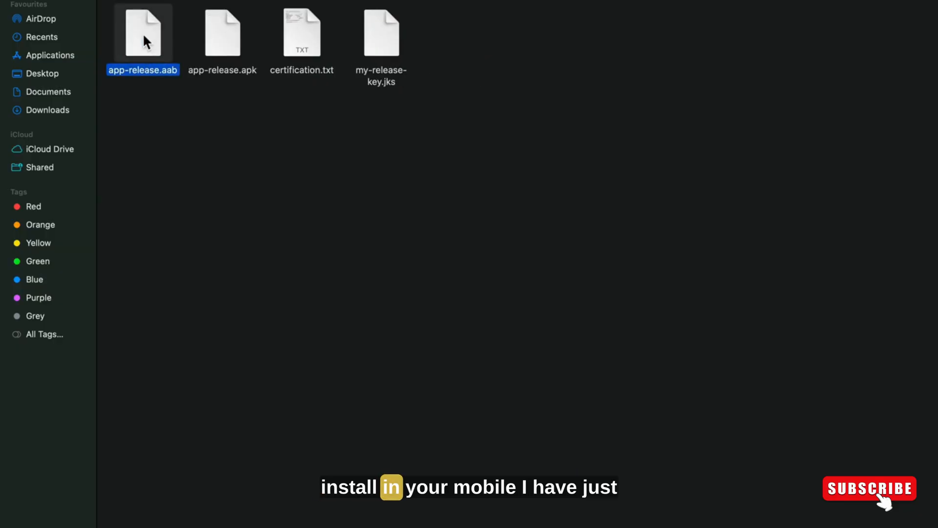
click(221, 33)
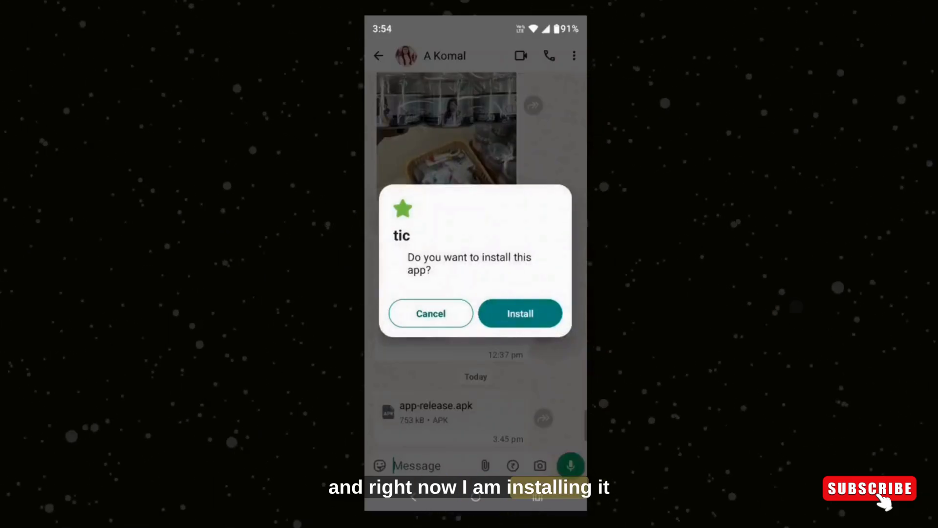
Step: Install the tic app from app-release.apk on the phone and launch it
click(519, 313)
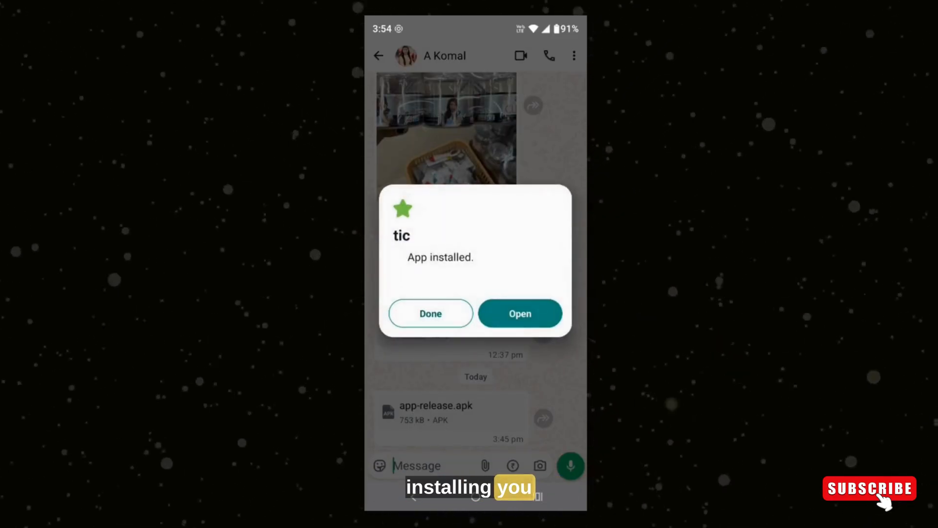
click(519, 313)
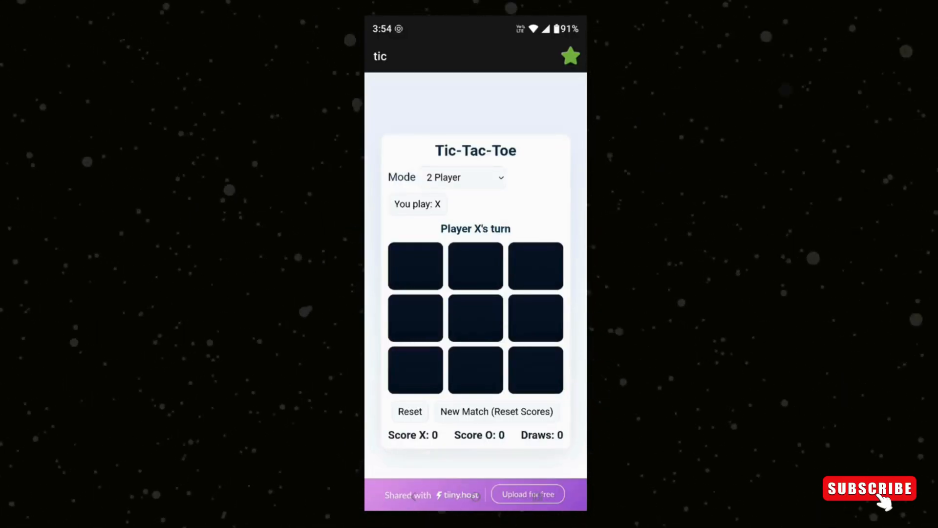
Step: Play a 2 Player game where X wins with the top row
click(415, 265)
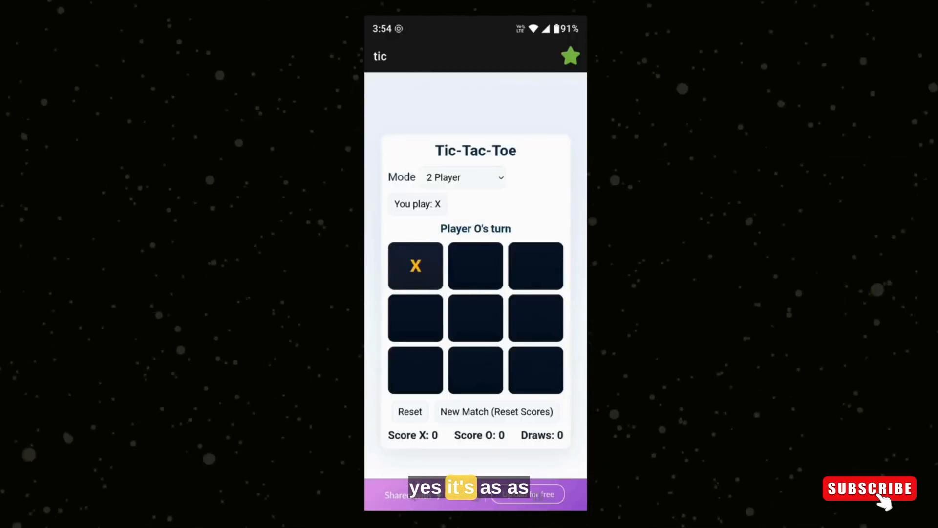
click(475, 318)
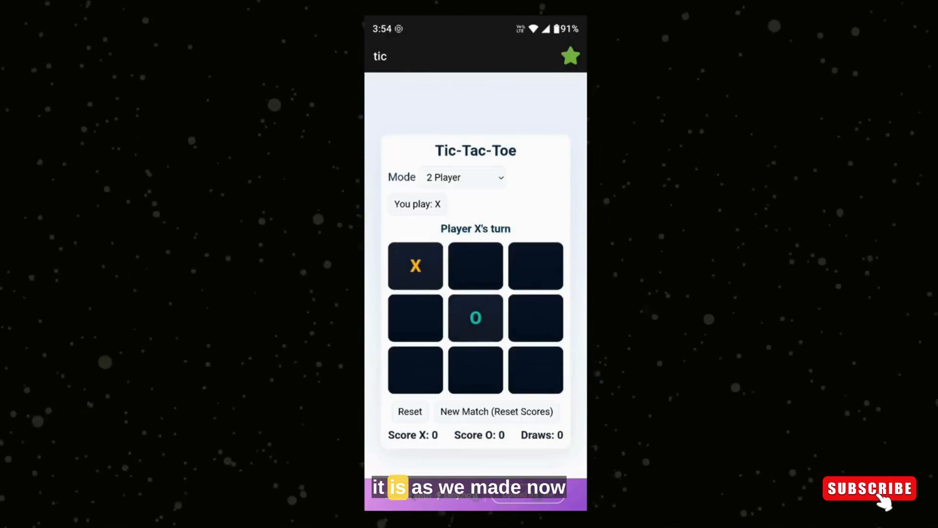
click(534, 318)
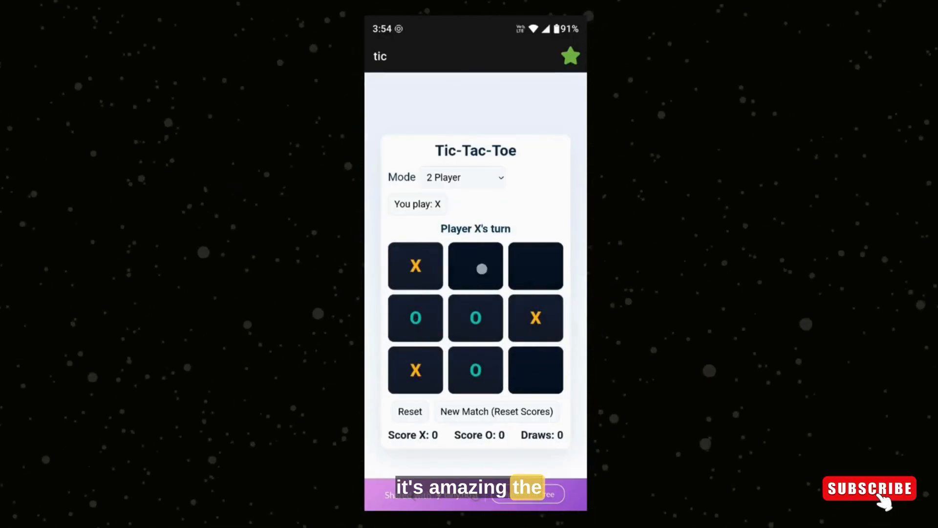
click(475, 265)
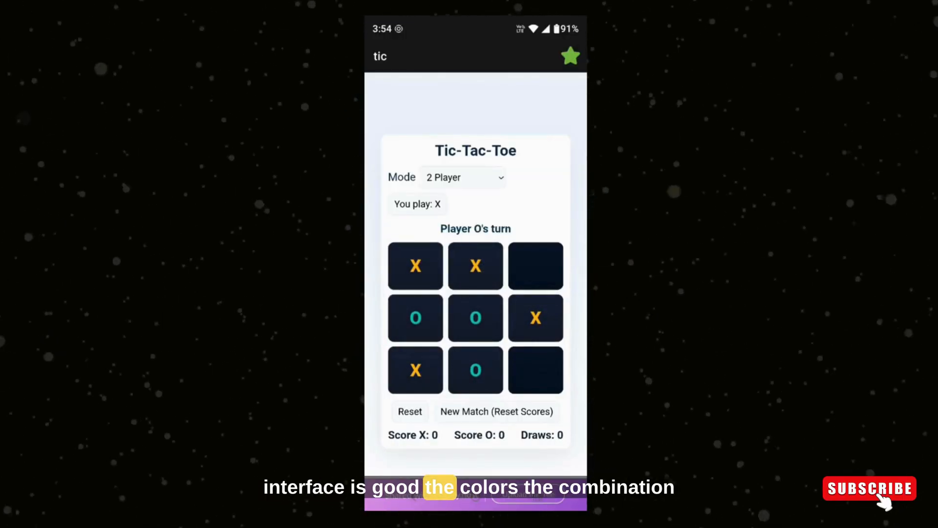
click(534, 369)
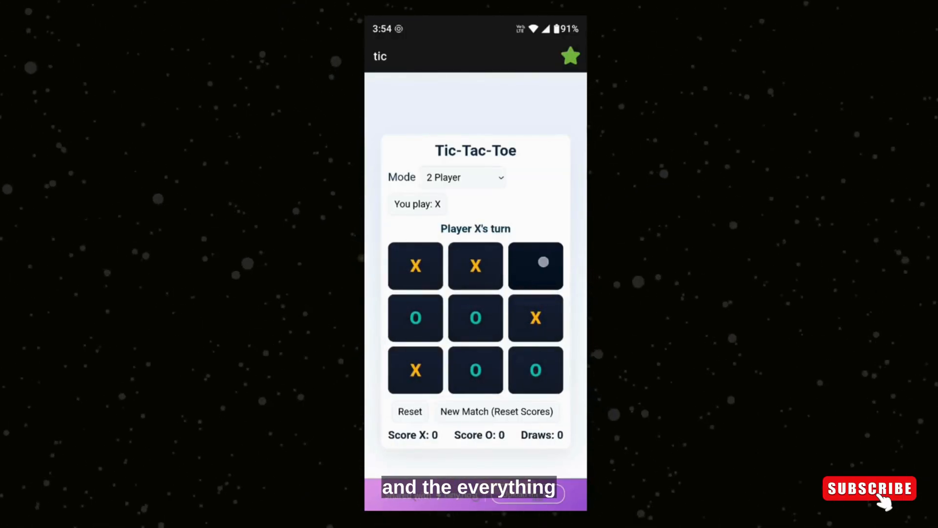
click(535, 264)
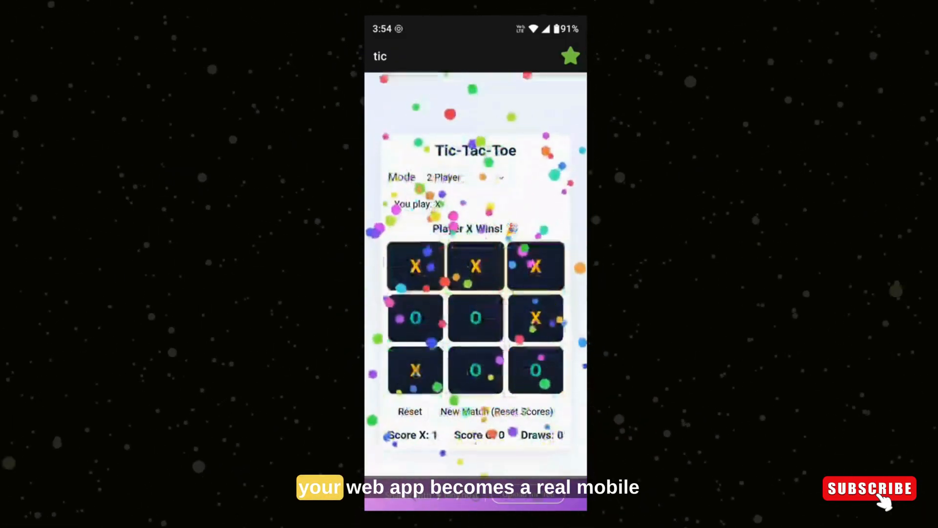
Step: Switch to 1 Player (vs AI), play a game, then set Difficulty to Easy (Random)
click(463, 177)
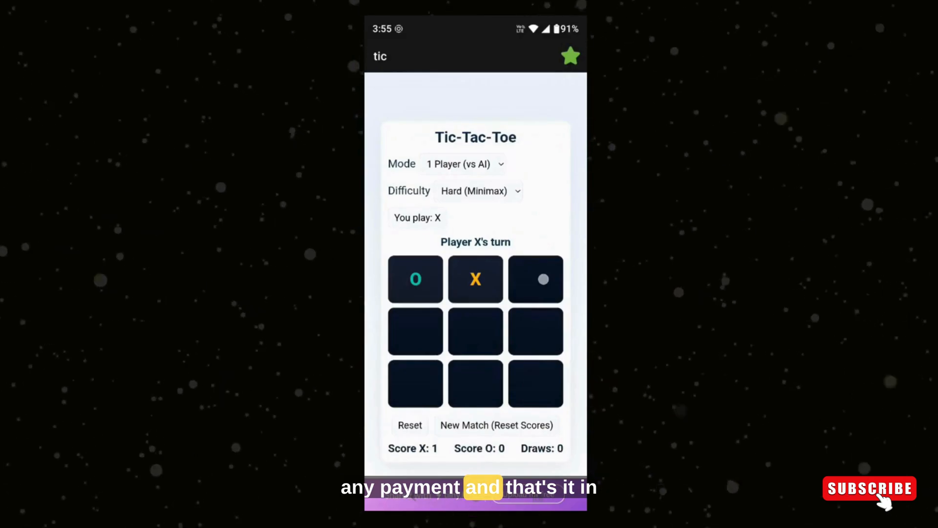
click(534, 278)
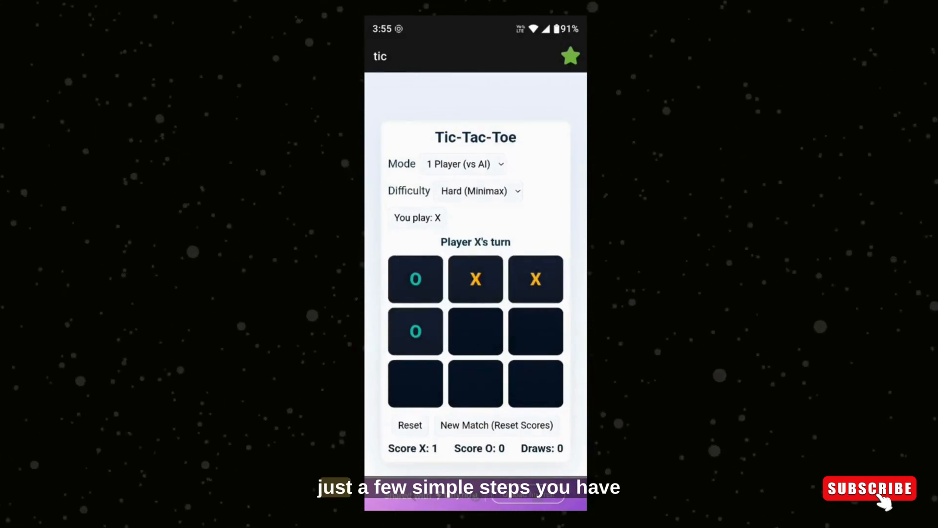
click(475, 331)
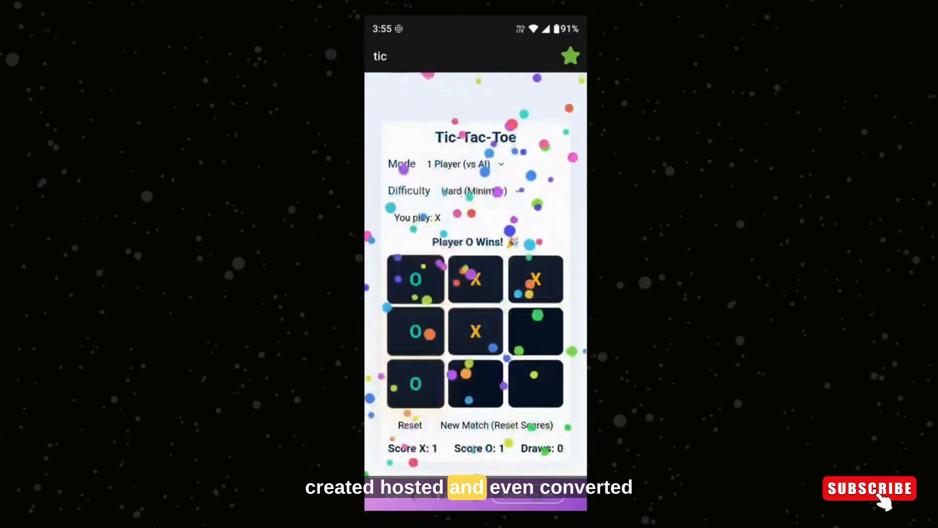
click(464, 165)
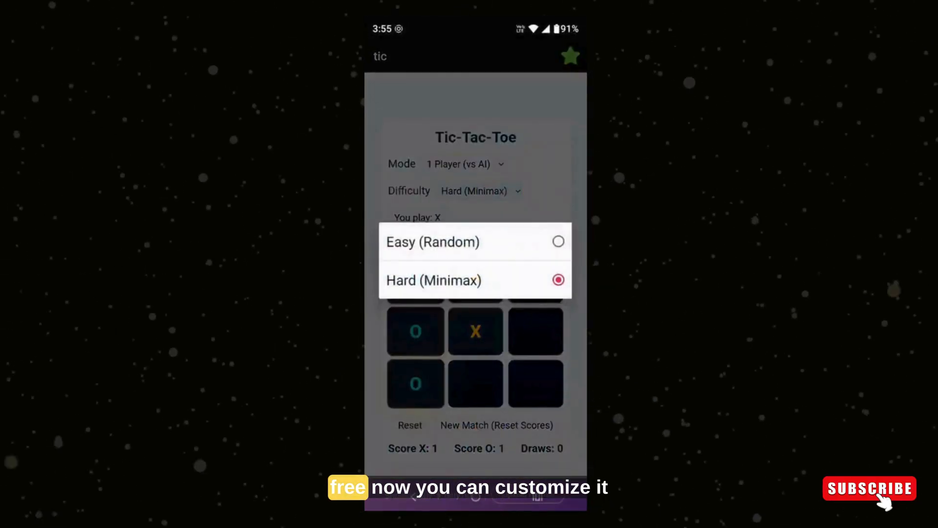
click(432, 241)
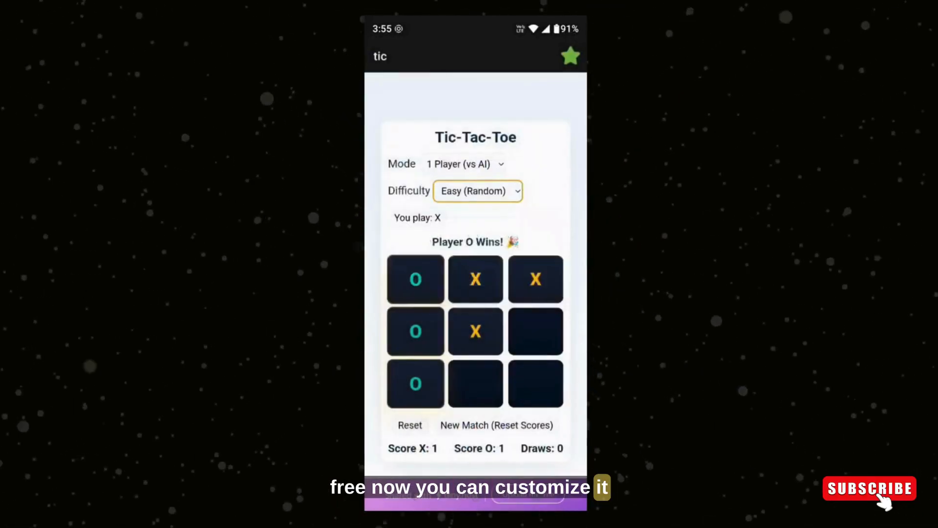